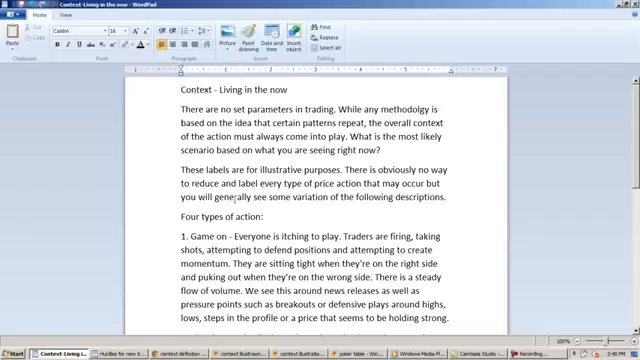
{"action": "mouse_move", "coordinate": [497, 209]}
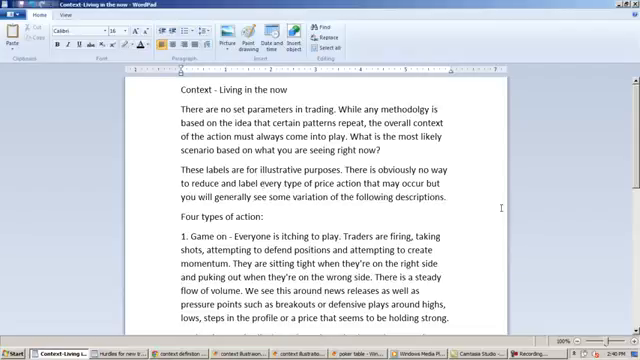
Scroll through the context illustration 2 screenshot of three trading ladders
{"action": "scroll", "scroll_direction": "down", "scroll_amount": 3}
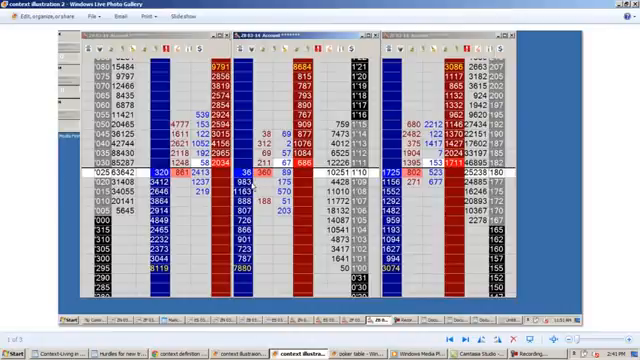
{"action": "mouse_move", "coordinate": [252, 186]}
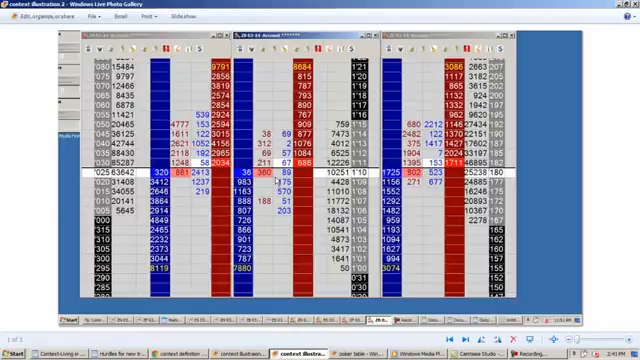
{"action": "mouse_move", "coordinate": [274, 178]}
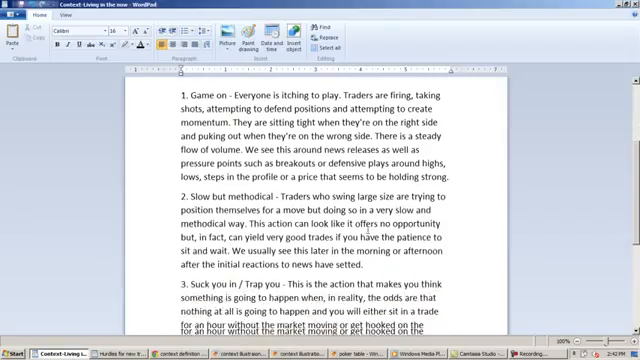
Scroll the WordPad article down to the Game on, Slow but methodical and Trap you descriptions
{"action": "scroll", "scroll_direction": "down", "scroll_amount": 3}
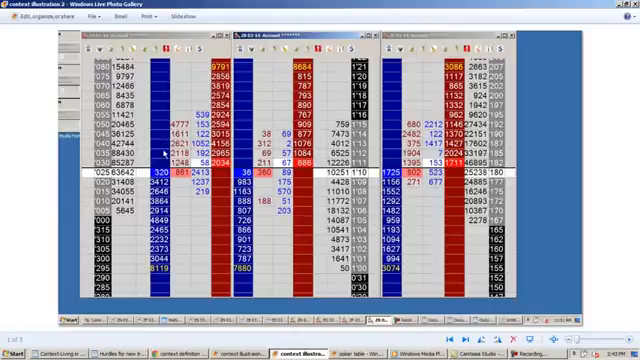
{"action": "mouse_move", "coordinate": [165, 156]}
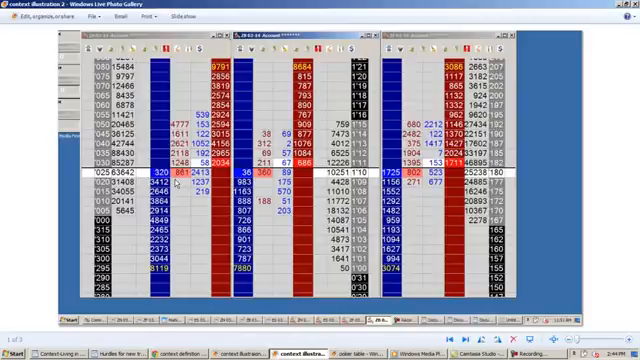
{"action": "mouse_move", "coordinate": [170, 183]}
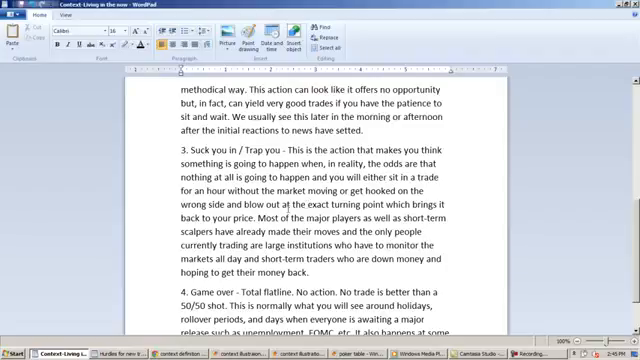
{"action": "left_click", "coordinate": [252, 351]}
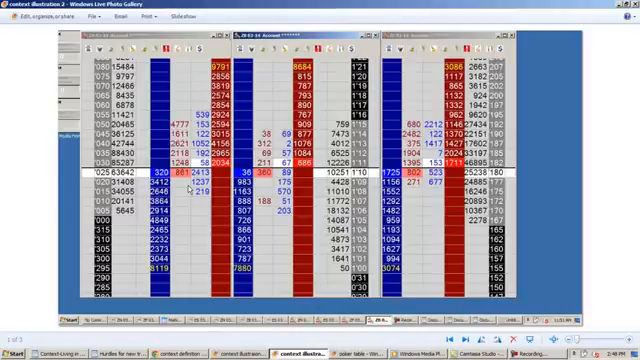
{"action": "mouse_move", "coordinate": [189, 189]}
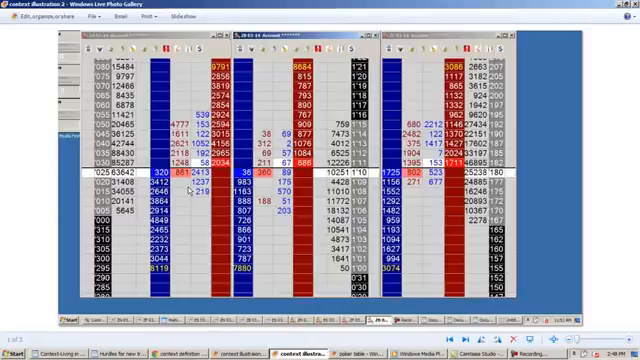